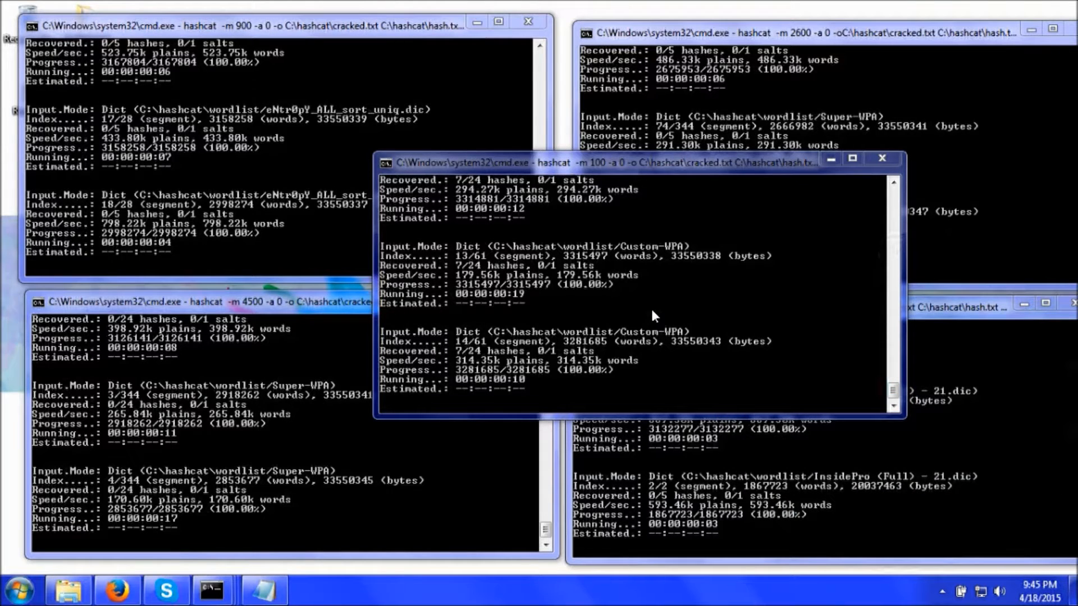
mouse_move(526, 194)
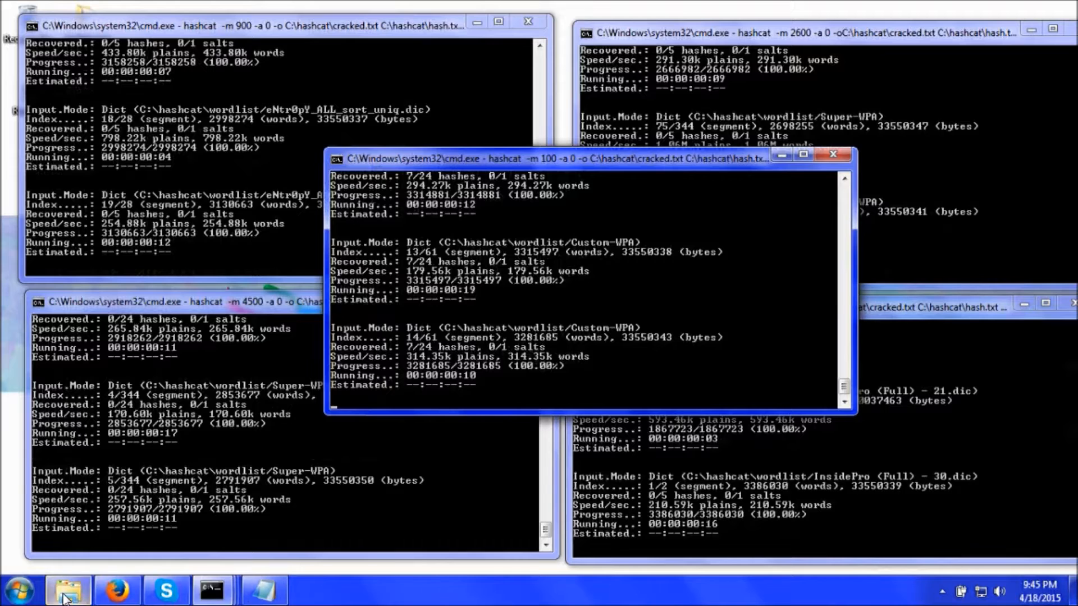
Step: View the list of hashes in hash.txt in Notepad, then close it
click(68, 589)
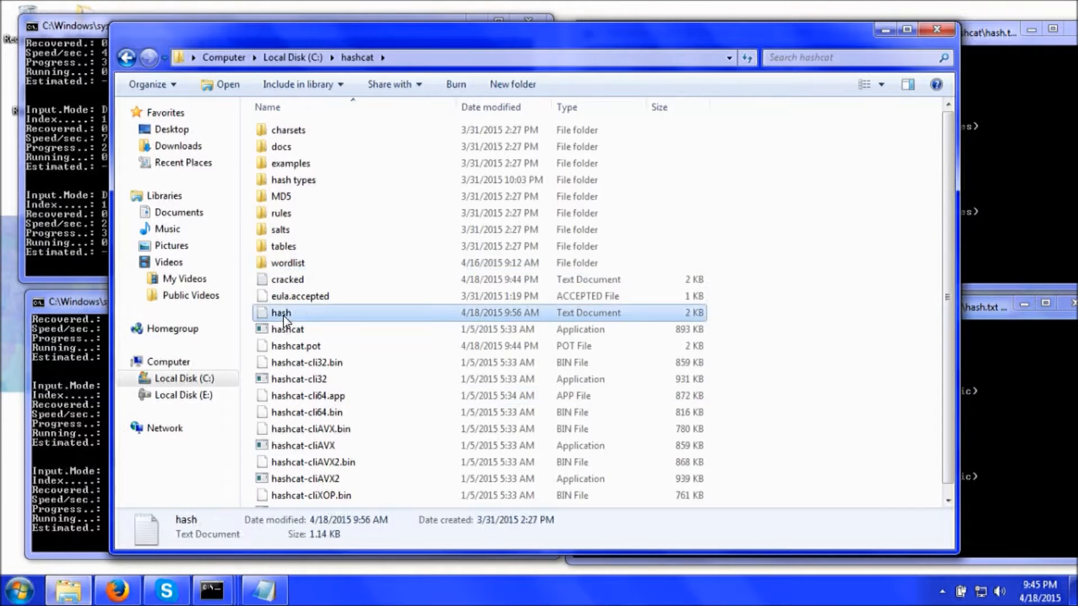
double_click(280, 313)
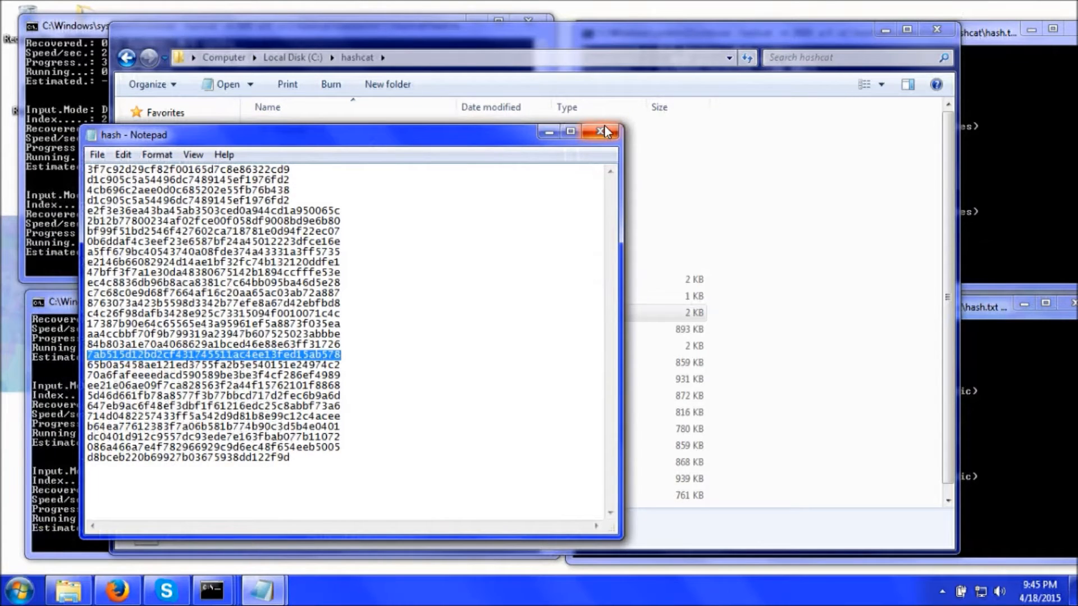
click(602, 132)
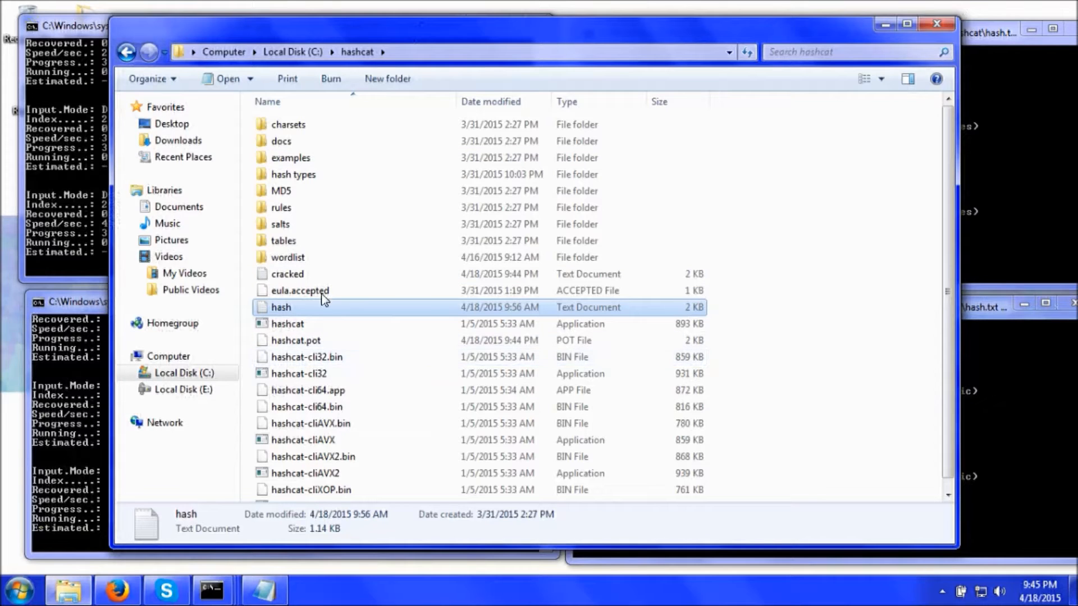
click(288, 257)
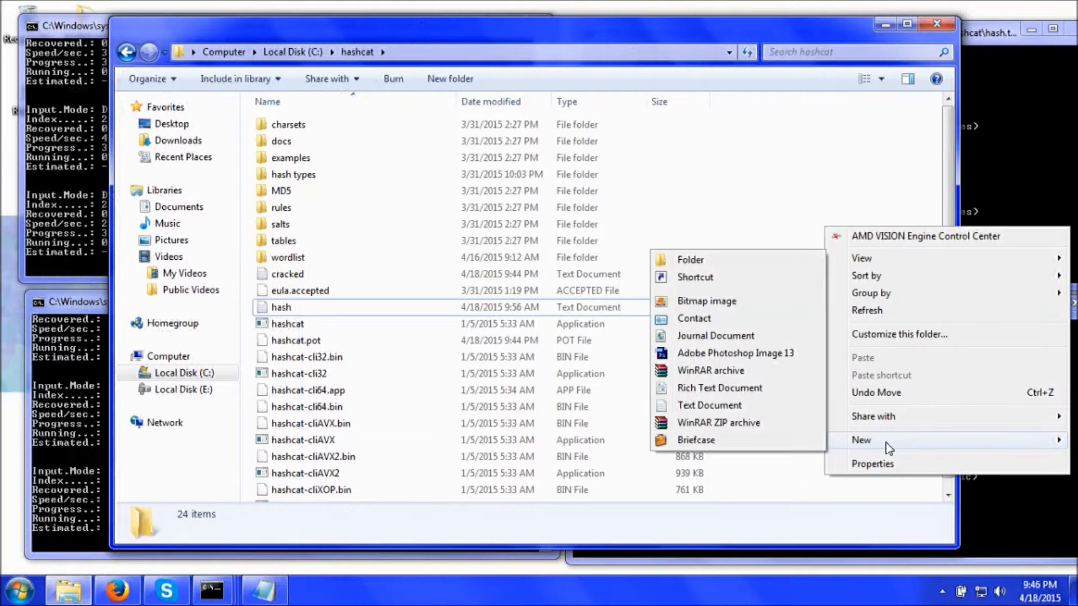
mouse_move(289, 318)
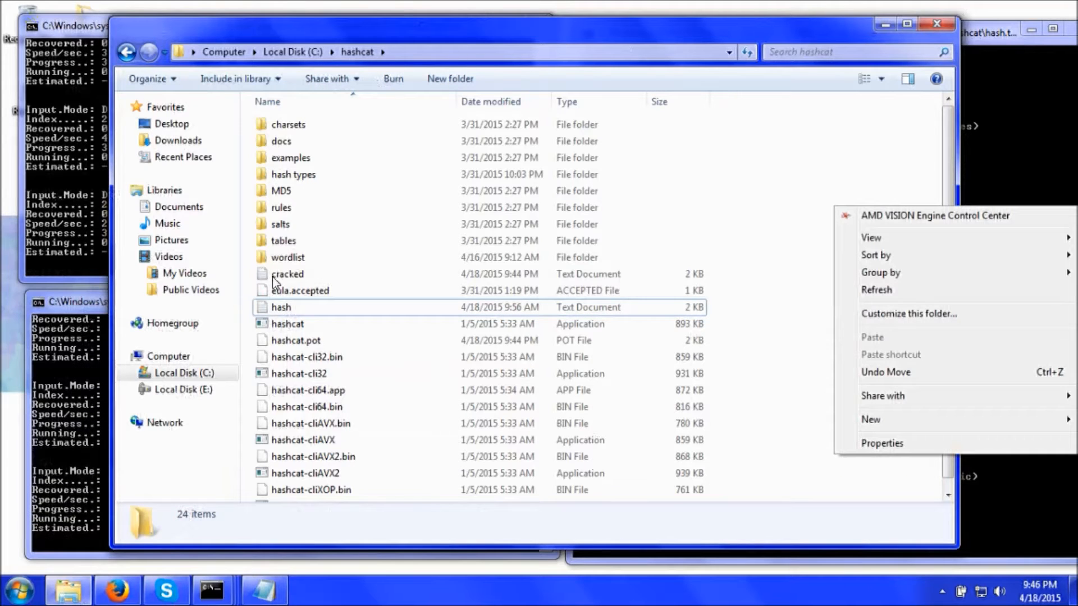
click(287, 274)
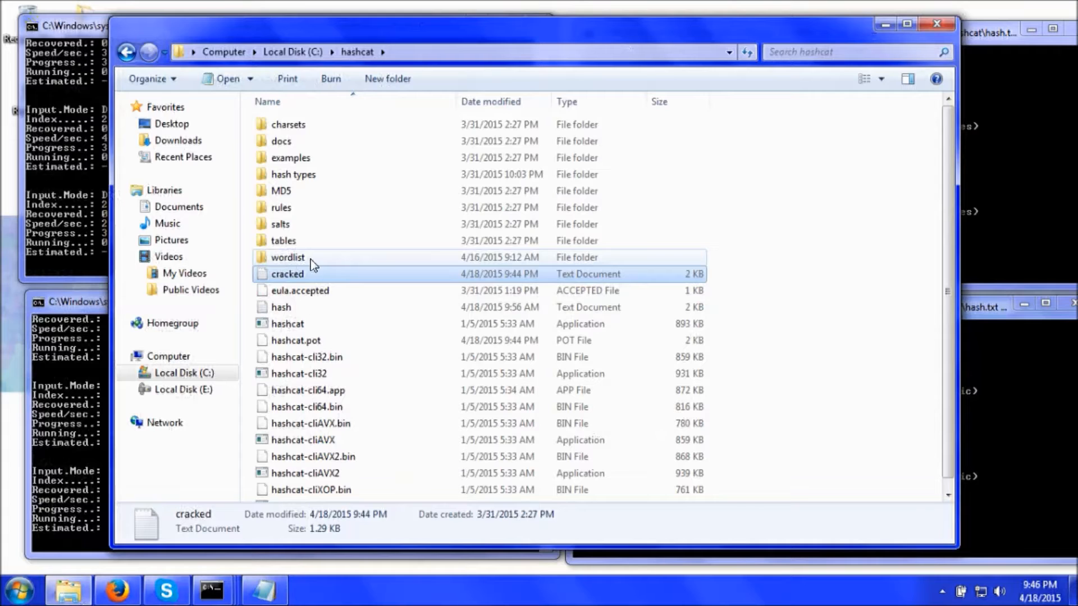
double_click(288, 258)
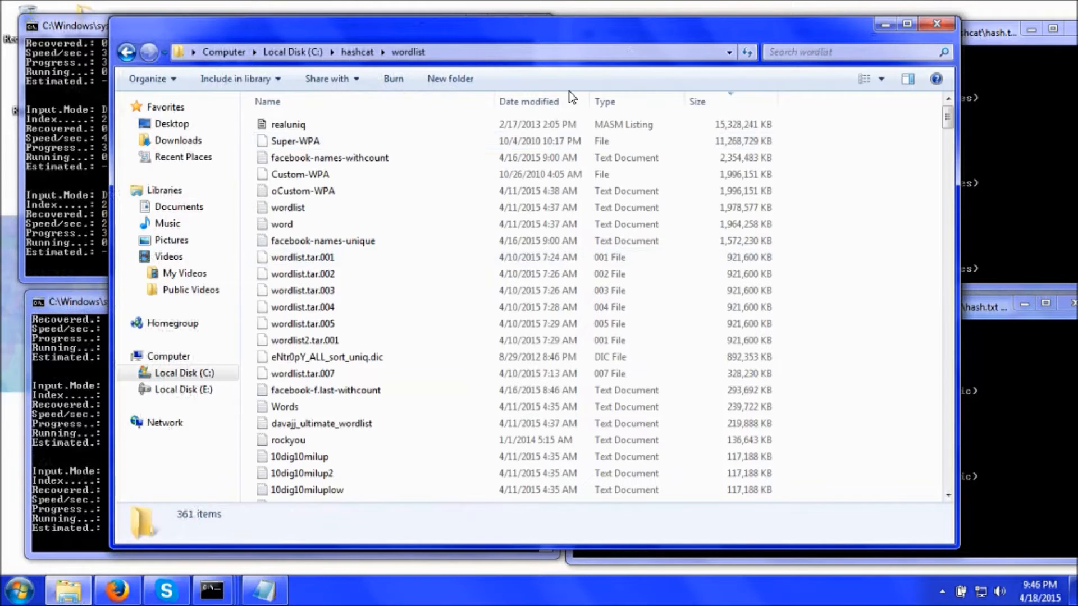
drag(948, 123, 948, 230)
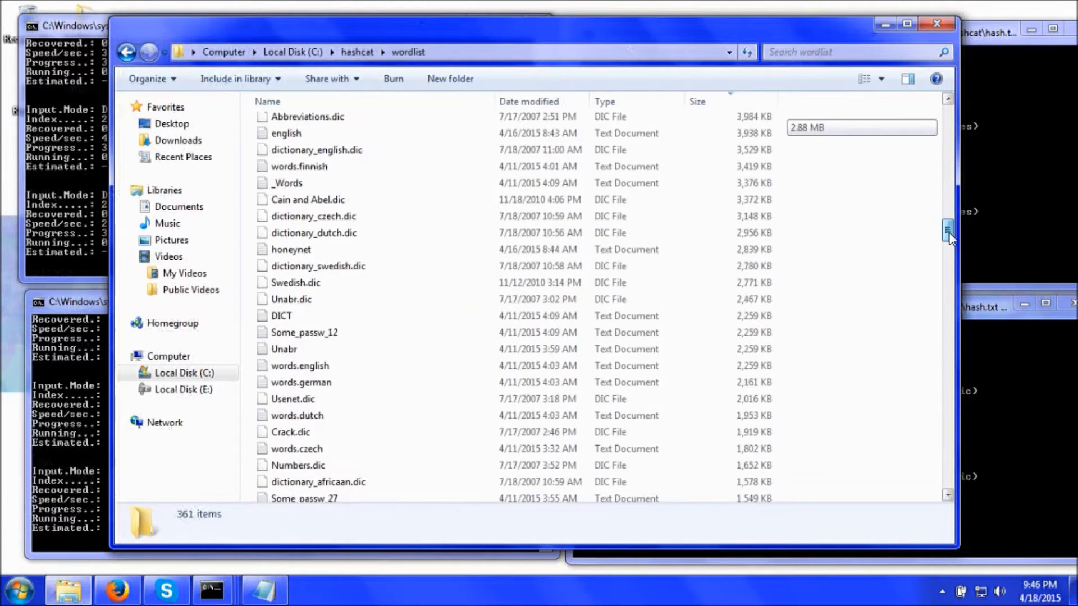
drag(949, 230, 949, 295)
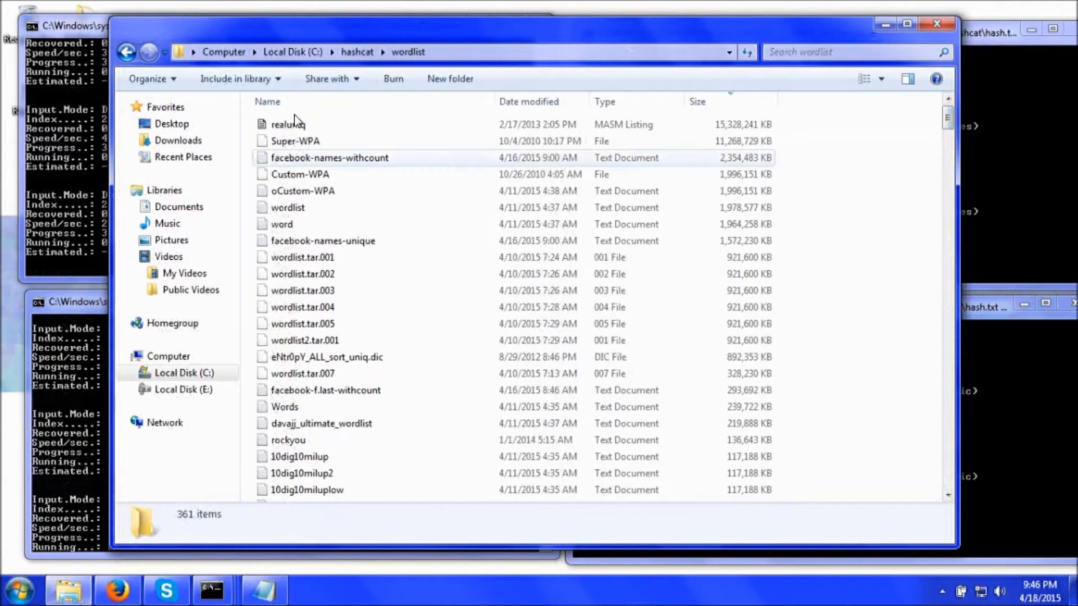
click(126, 51)
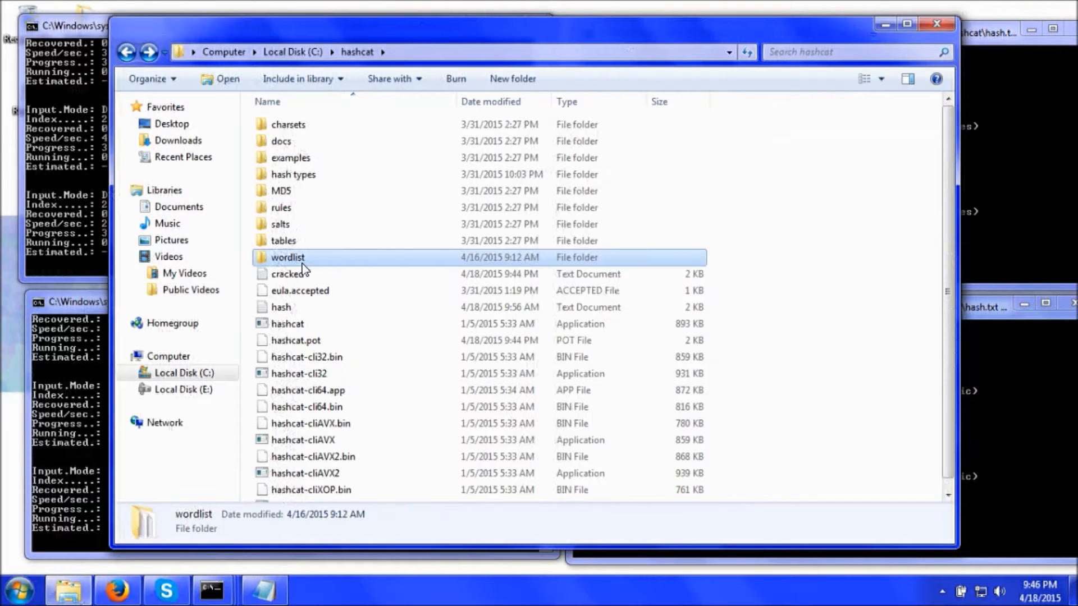
right_click(287, 257)
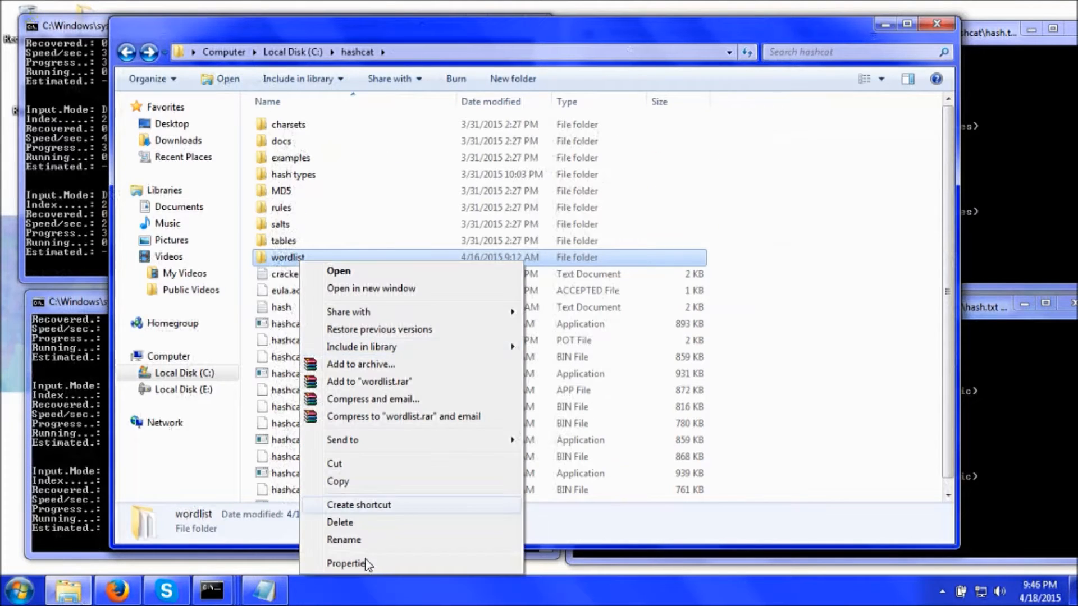
click(352, 563)
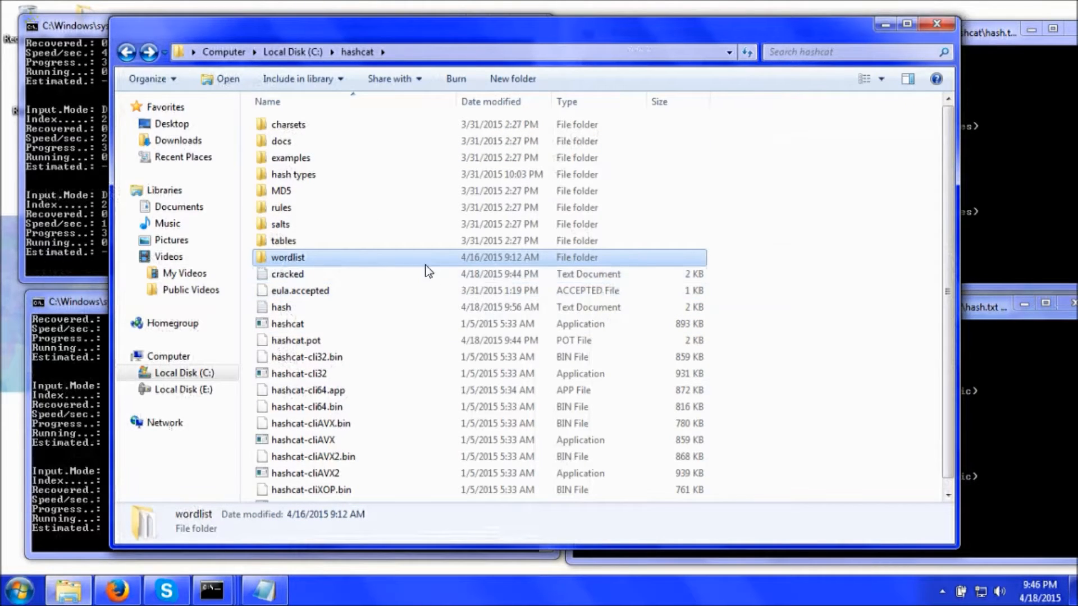
mouse_move(287, 257)
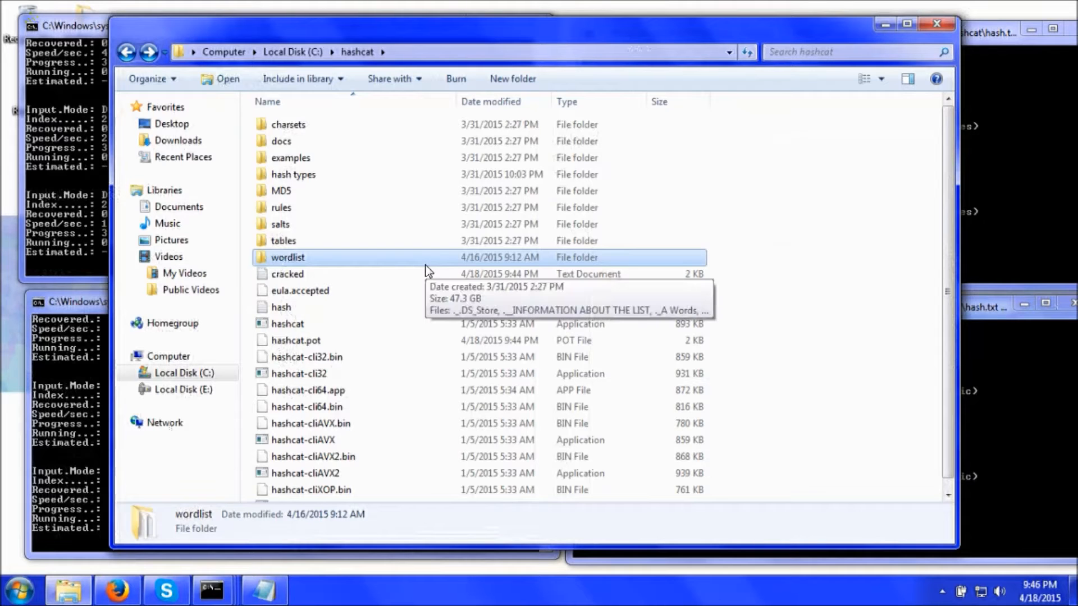
mouse_move(299, 262)
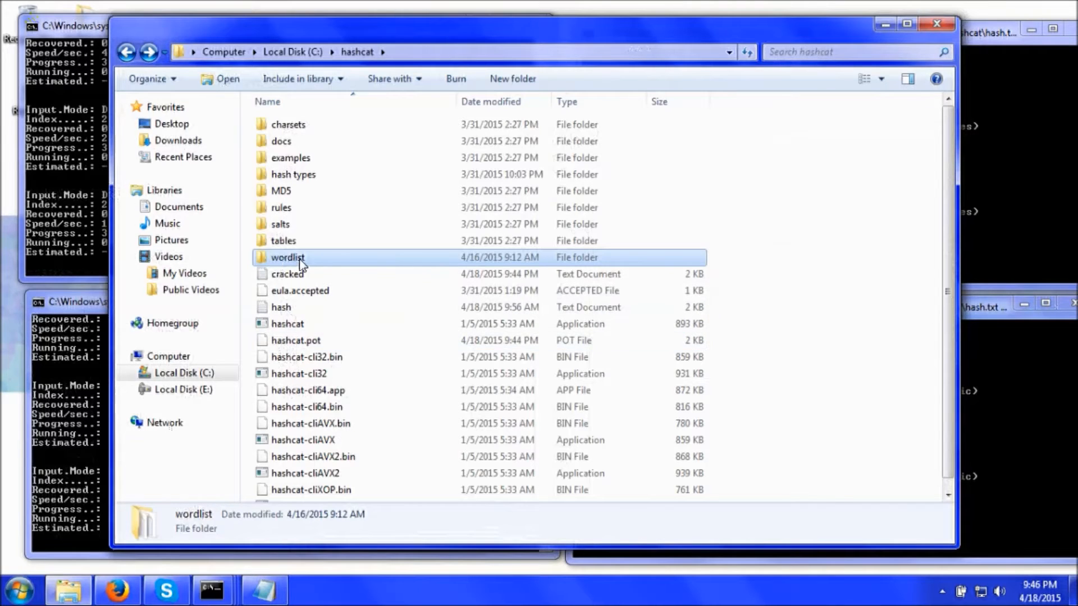
double_click(288, 257)
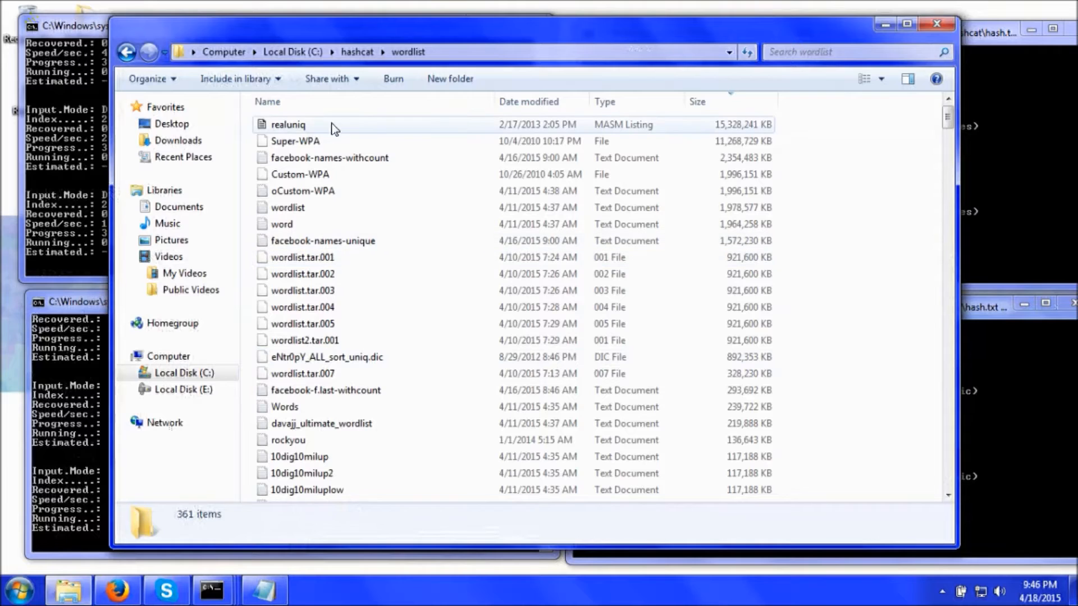
click(127, 52)
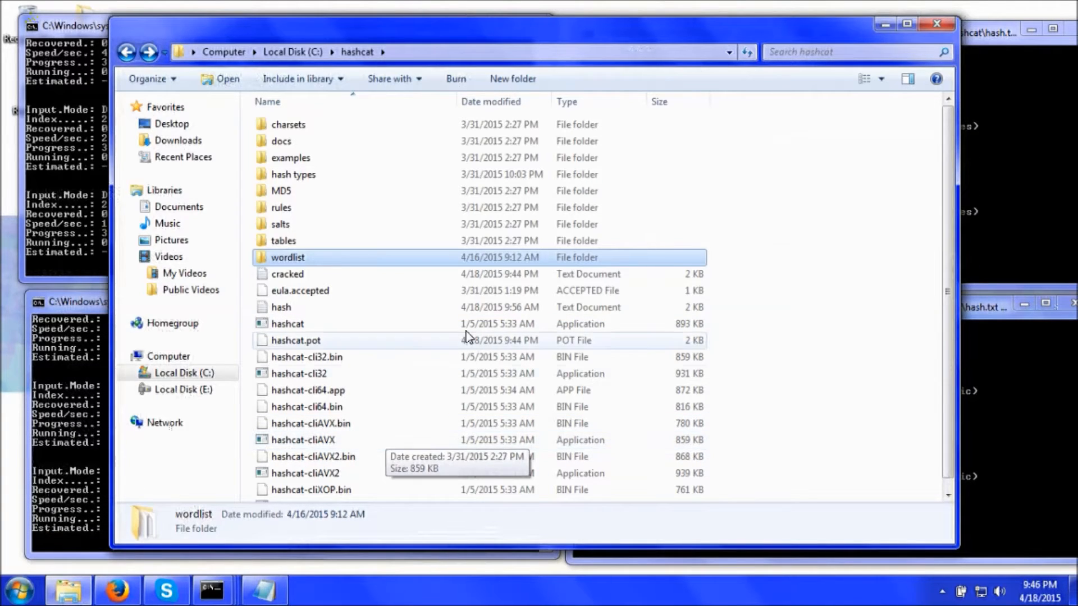
click(287, 324)
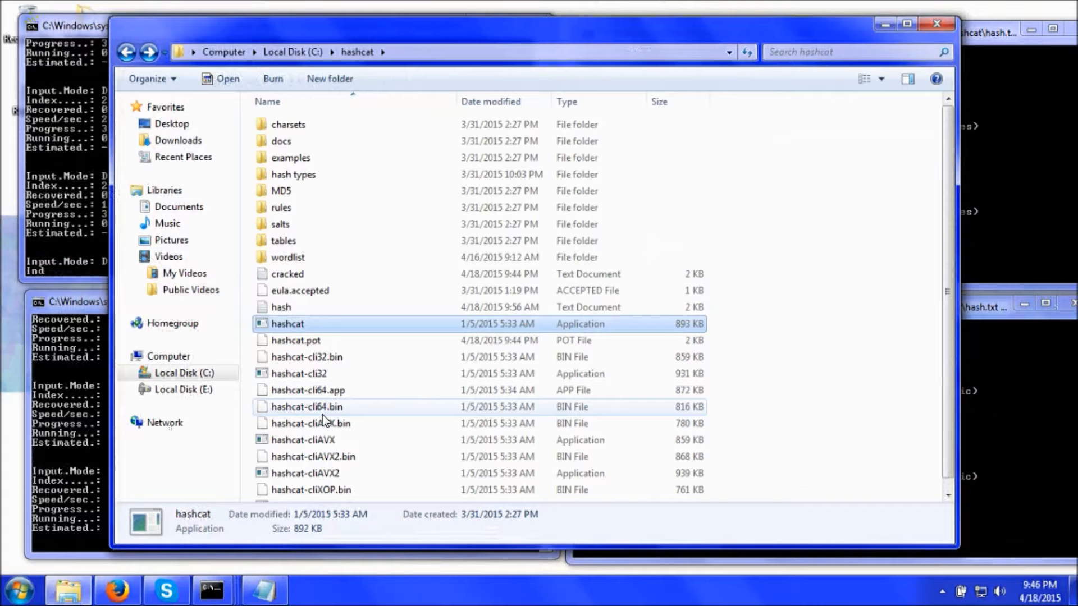
mouse_move(295, 341)
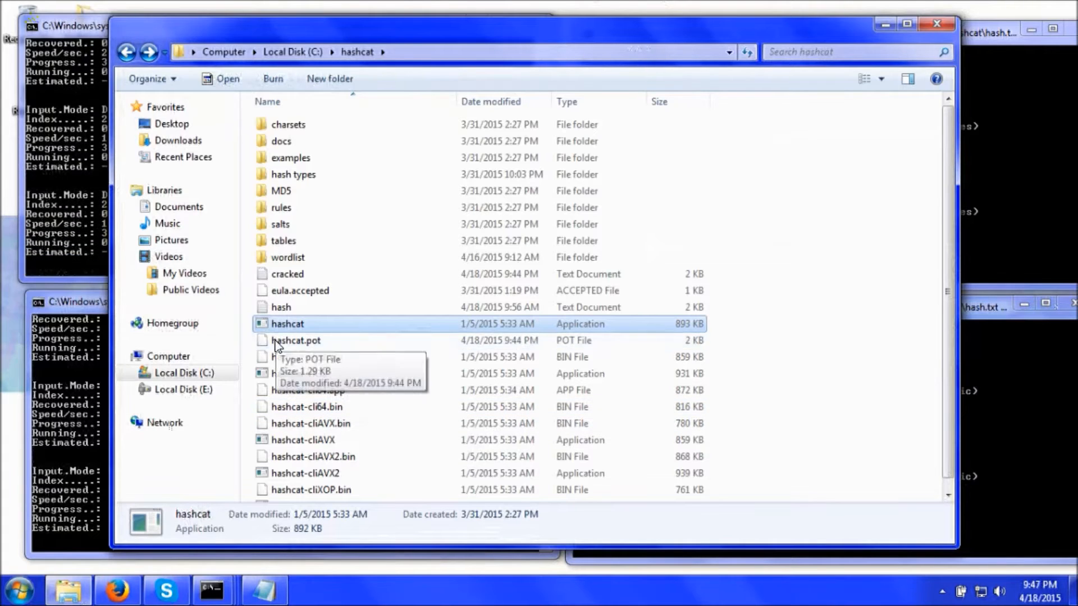
right_click(286, 324)
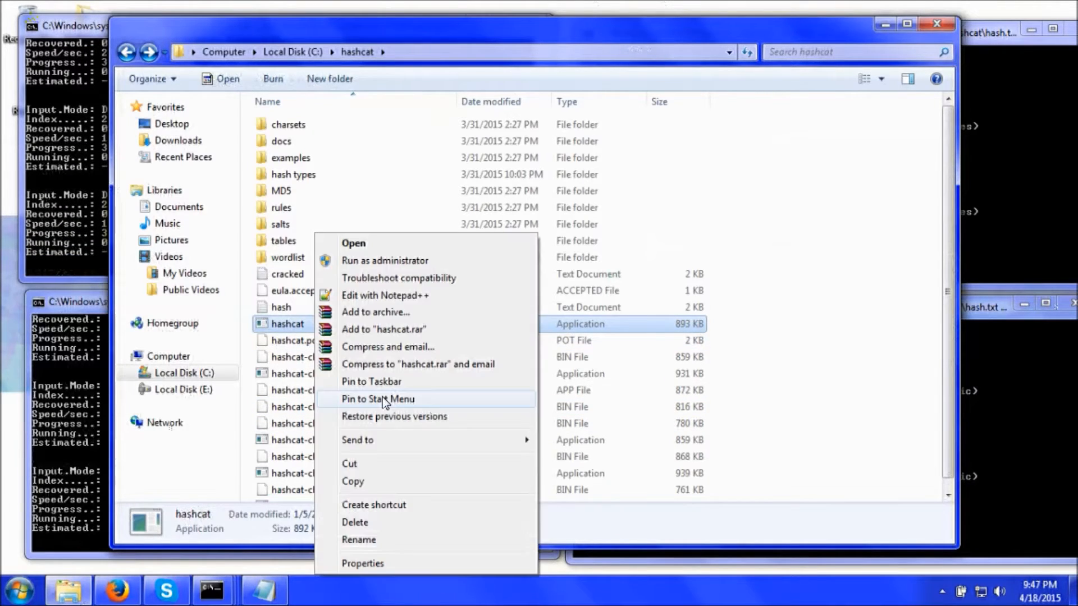
mouse_move(553, 44)
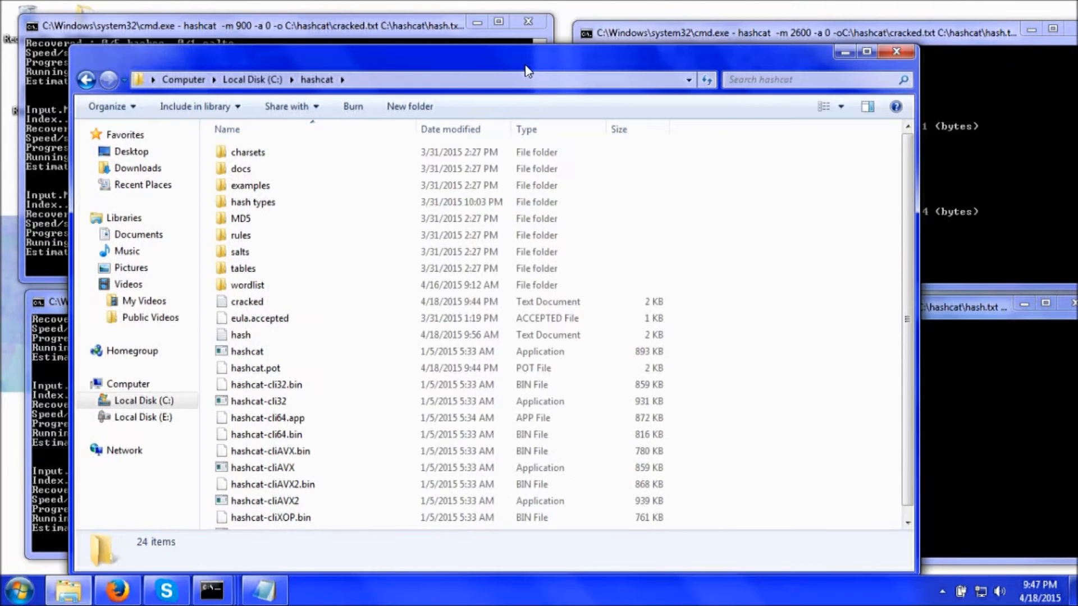
Step: Start a new Command Prompt and change directory into C:\hashcat
key(Win+r)
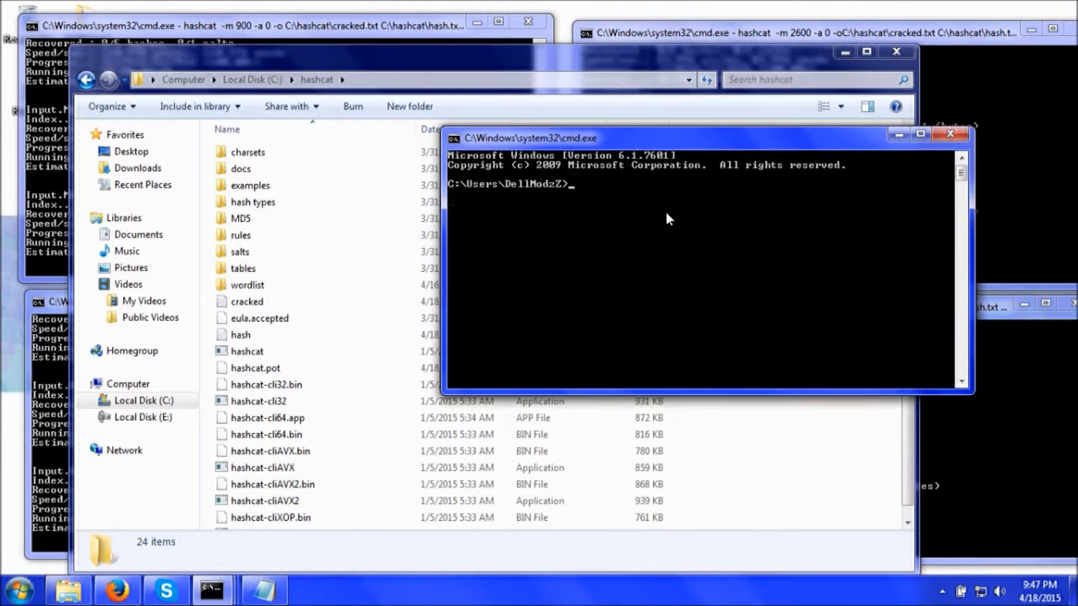
mouse_move(616, 221)
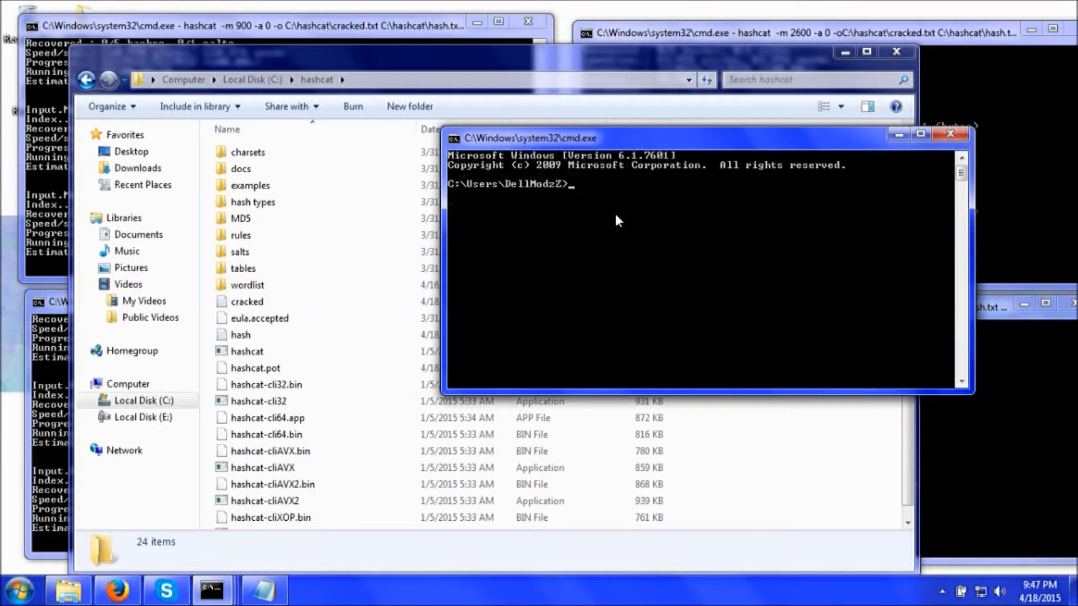
text(cd)
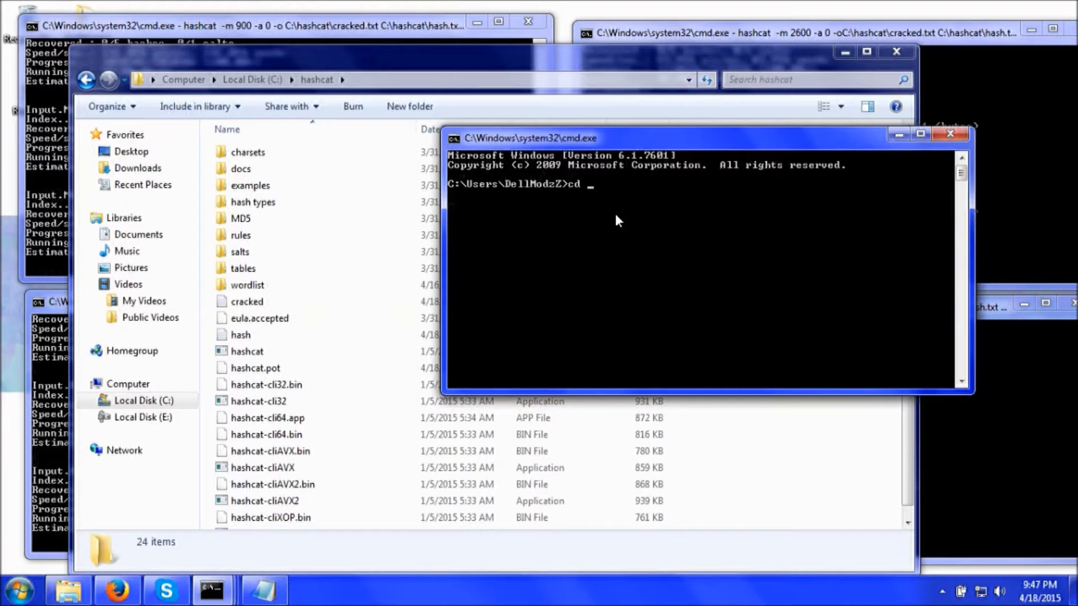
key(Enter)
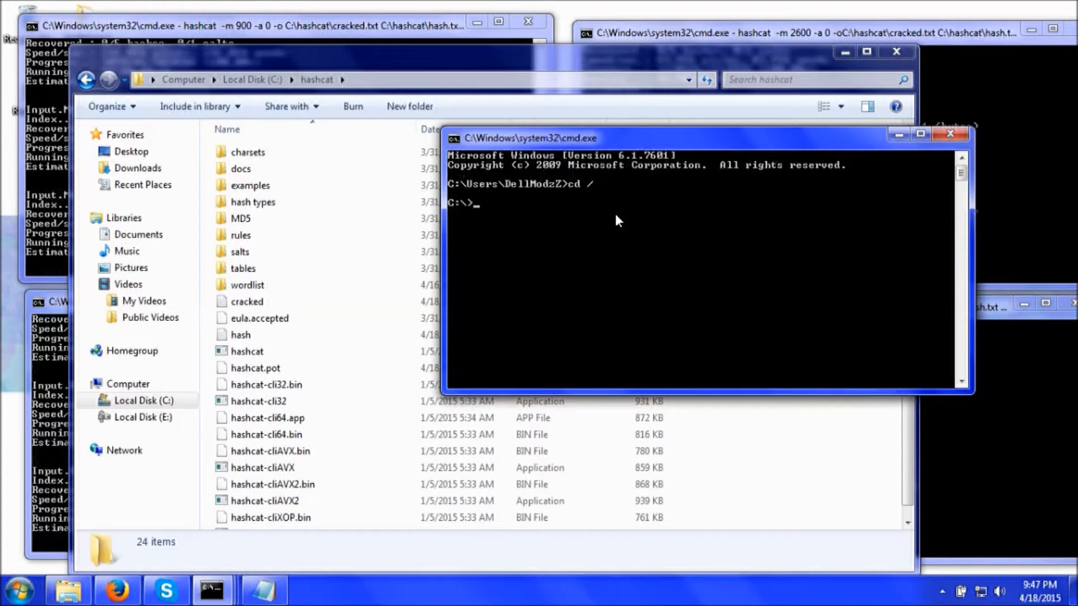
text(cd hash)
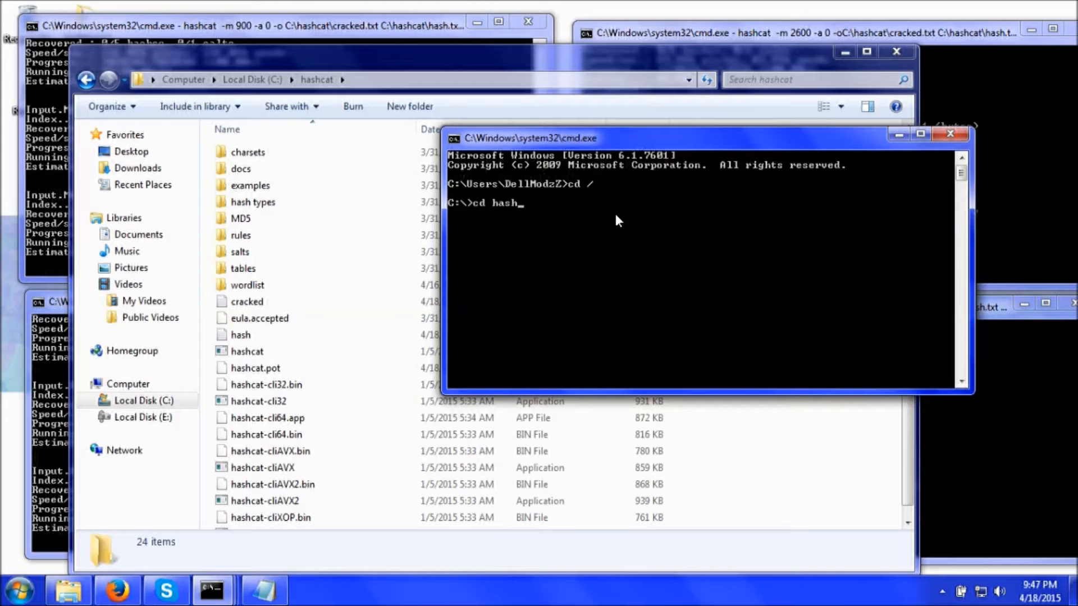
text(cat)
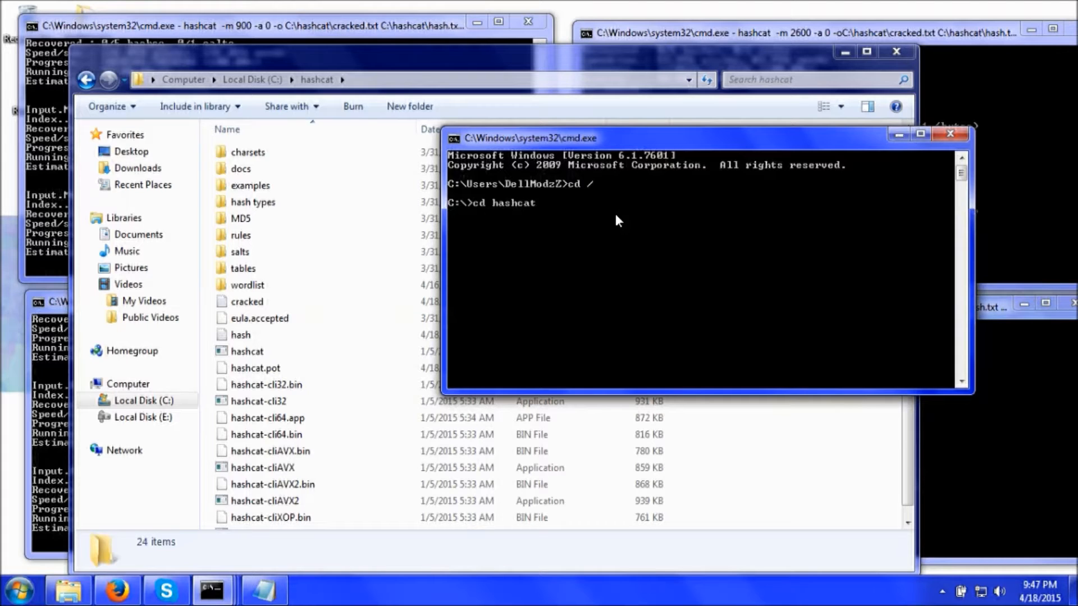
mouse_move(505, 213)
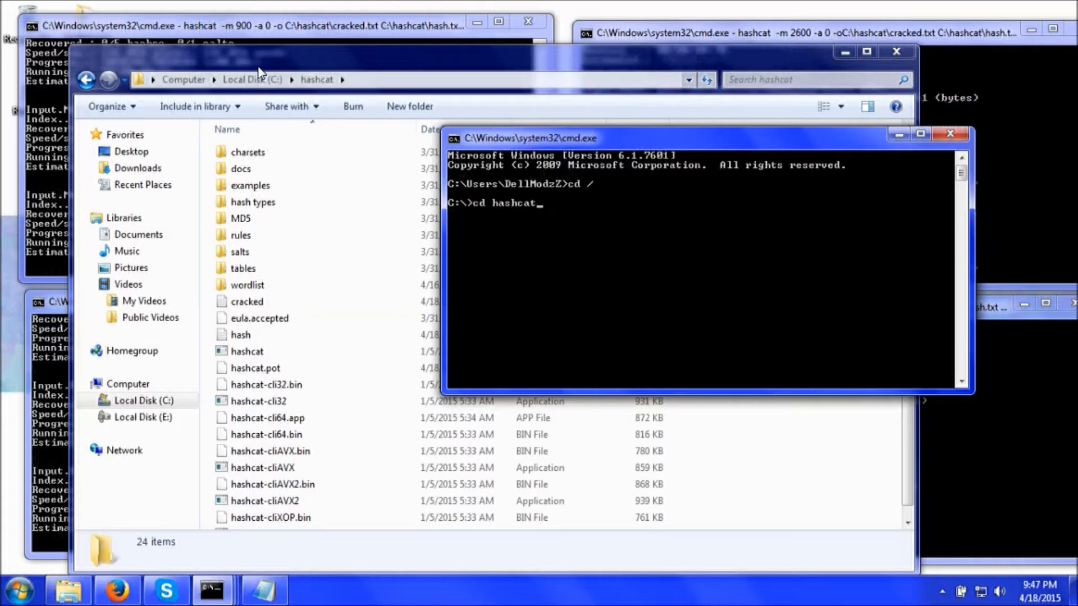
mouse_move(615, 244)
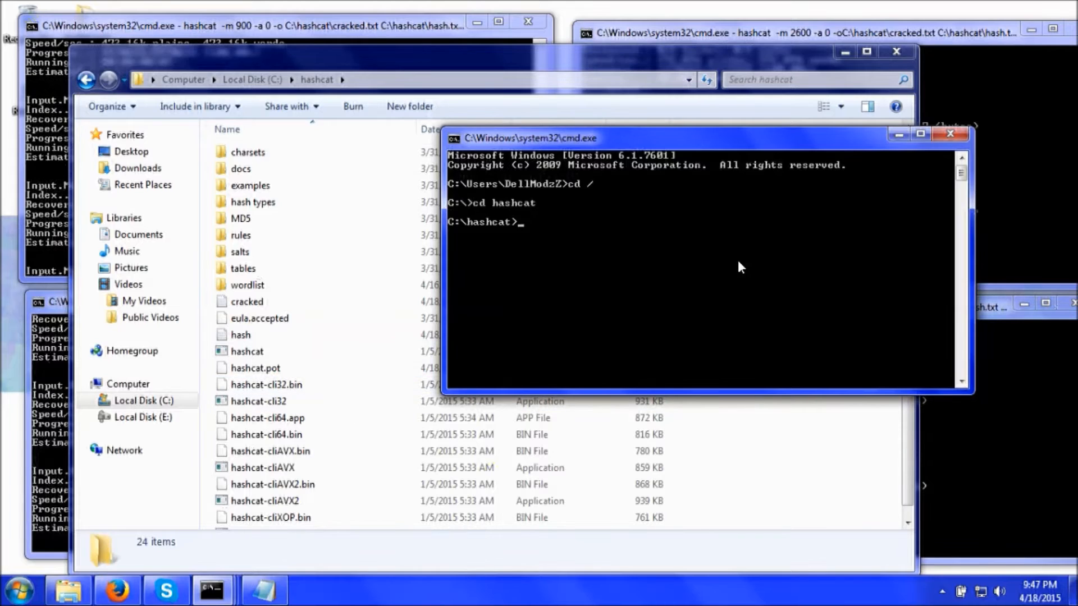
mouse_move(684, 280)
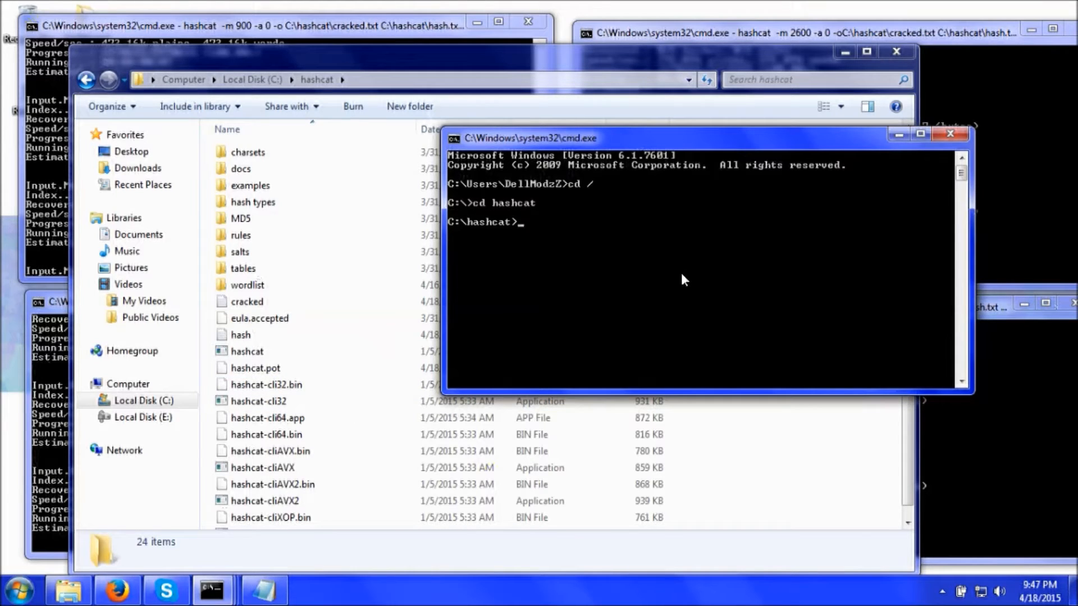
Step: Begin the command with 'hashcat' at the C:\hashcat prompt
text(hashc)
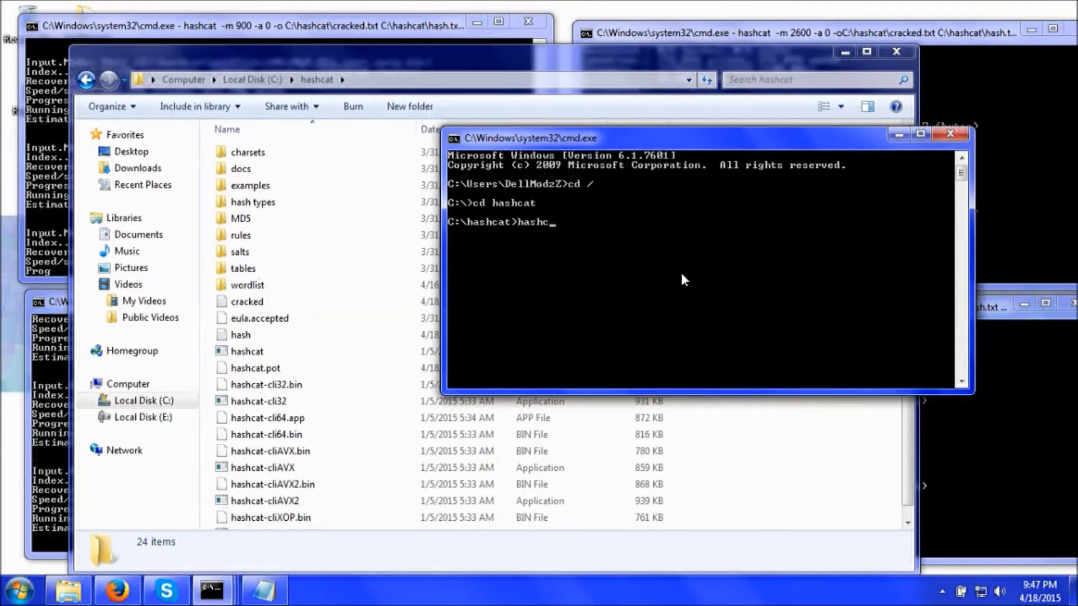
text(at)
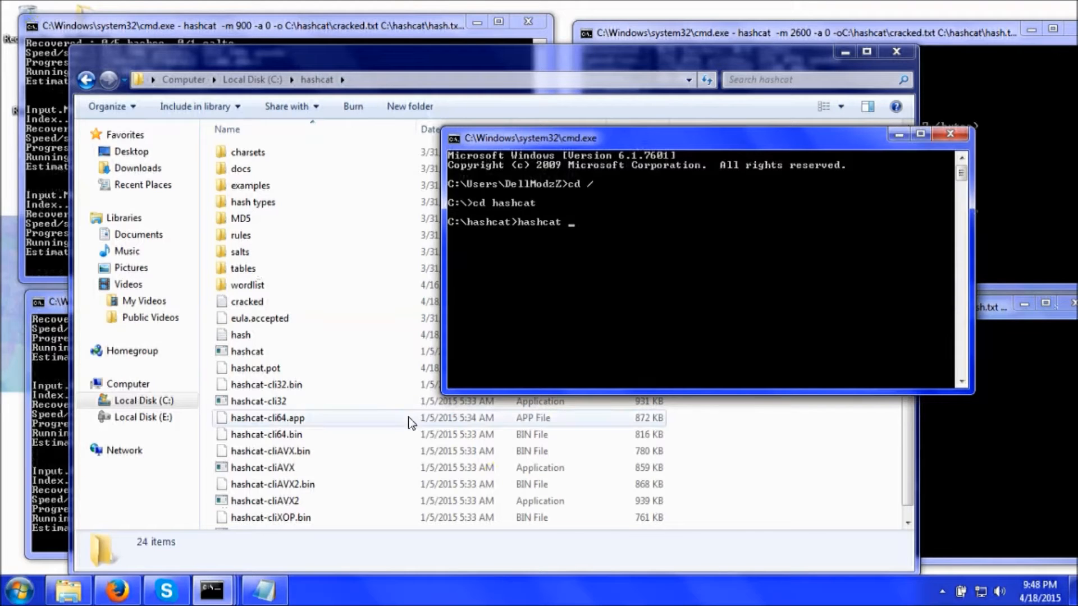
click(259, 318)
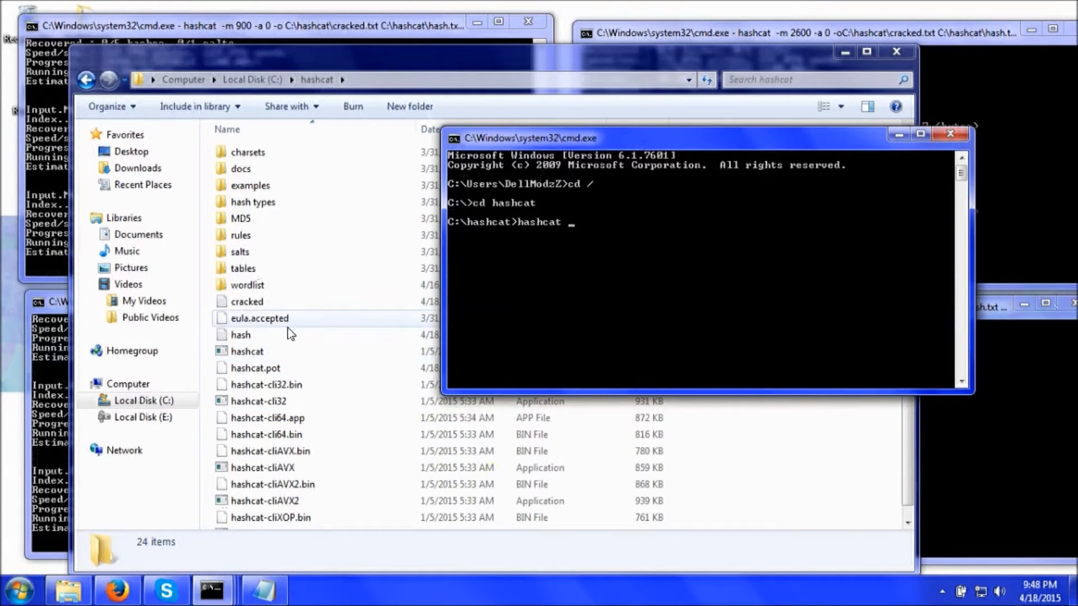
click(246, 302)
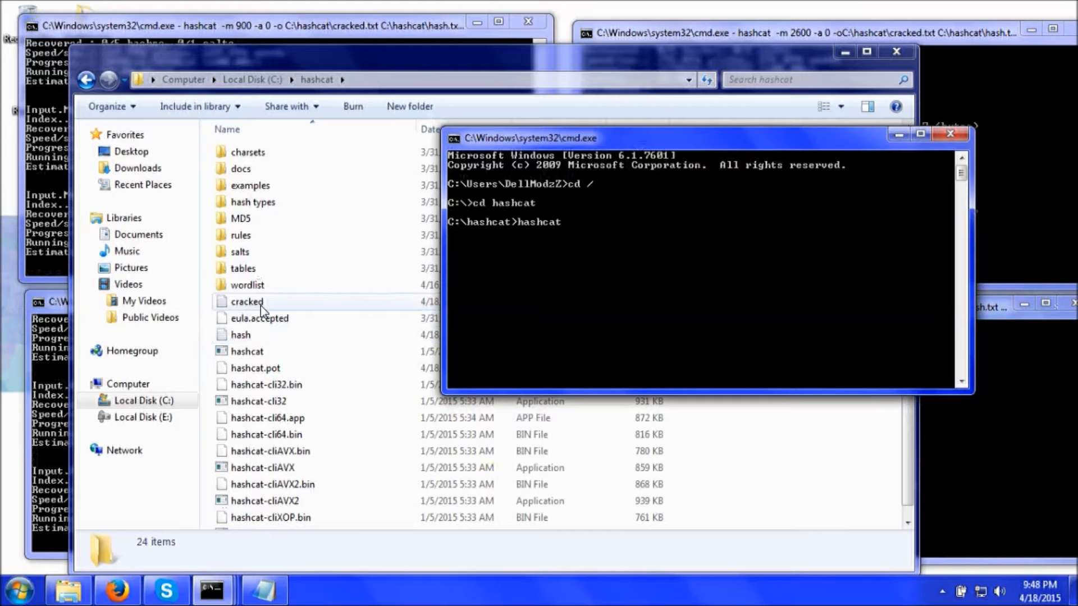
Step: Review the attack and hash type reference notes, then return to the hashcat folder
double_click(246, 301)
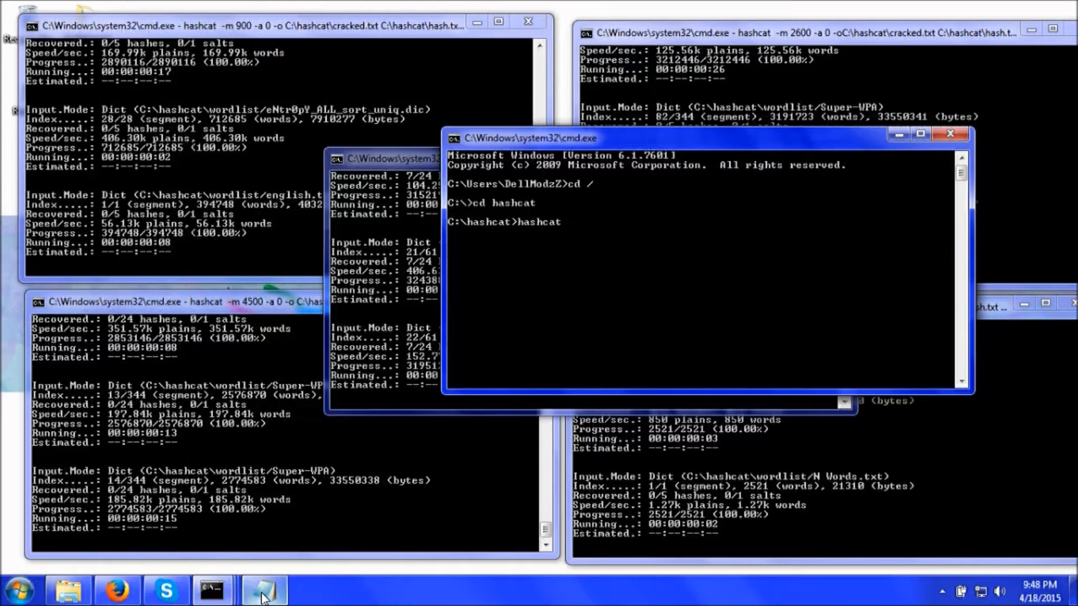
click(262, 590)
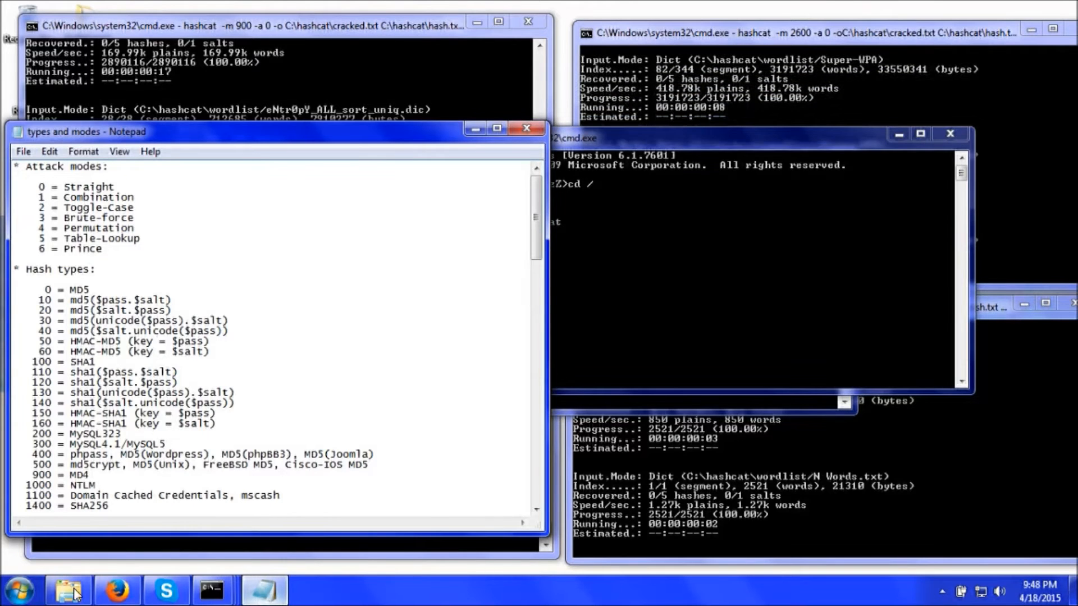
click(66, 589)
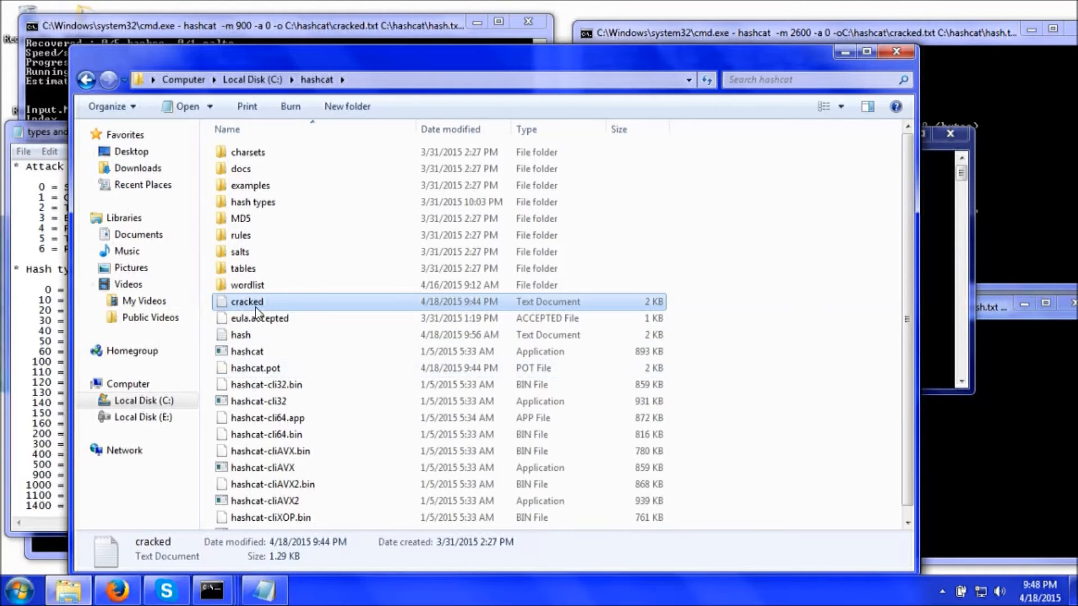
mouse_move(284, 334)
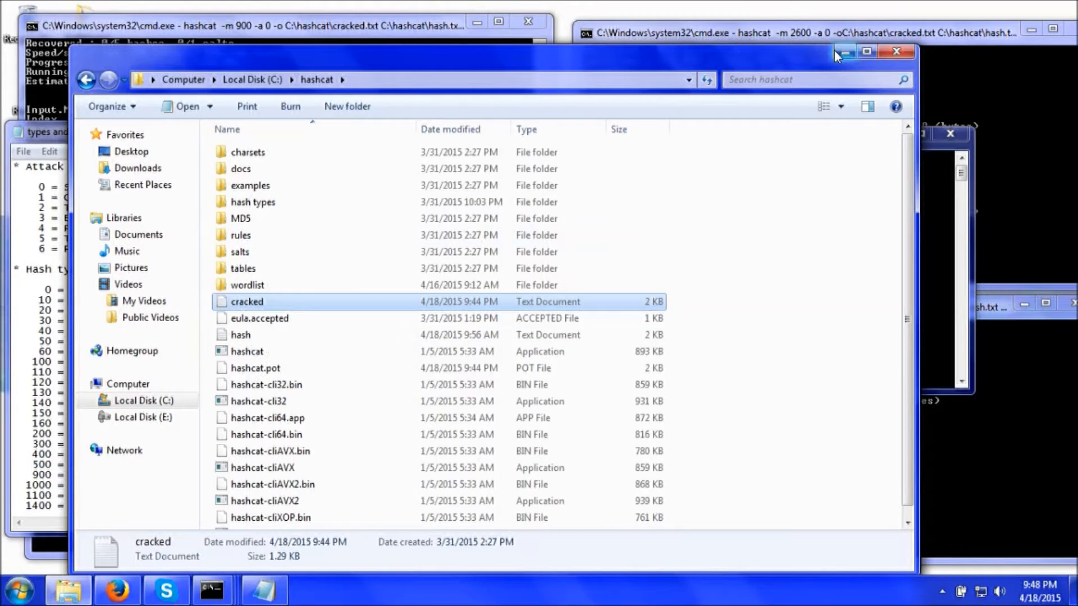
Step: Review the hashes in hash.txt, close it and put the windows away
click(240, 335)
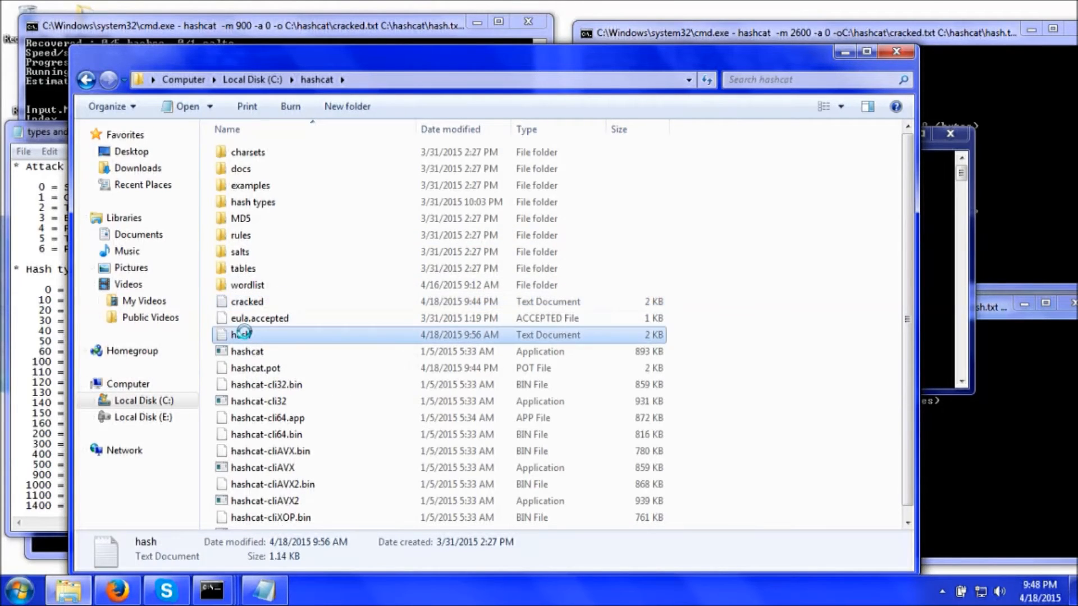
double_click(241, 335)
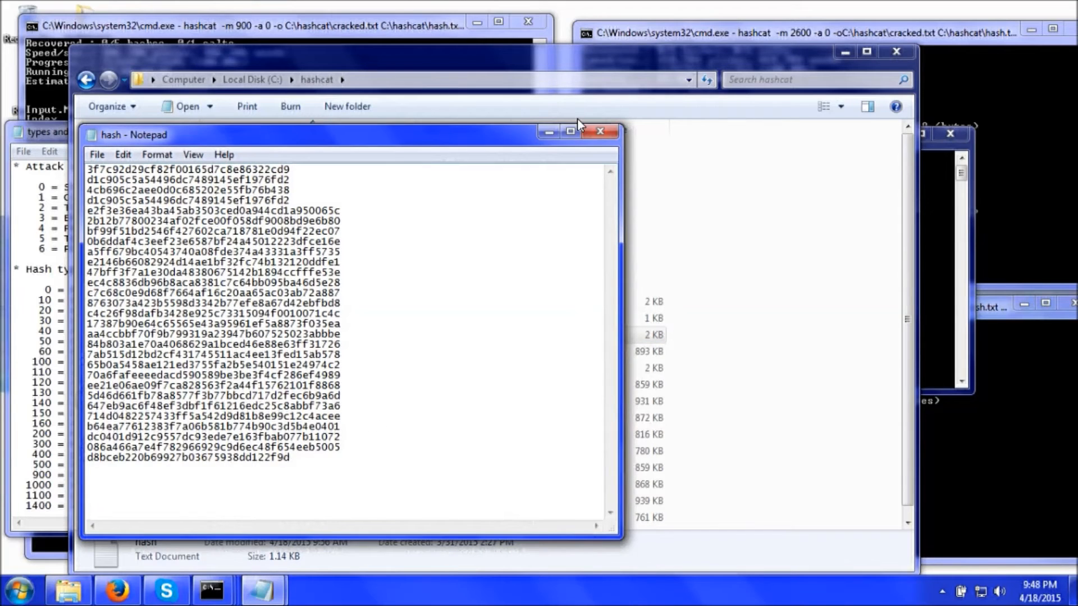
click(600, 131)
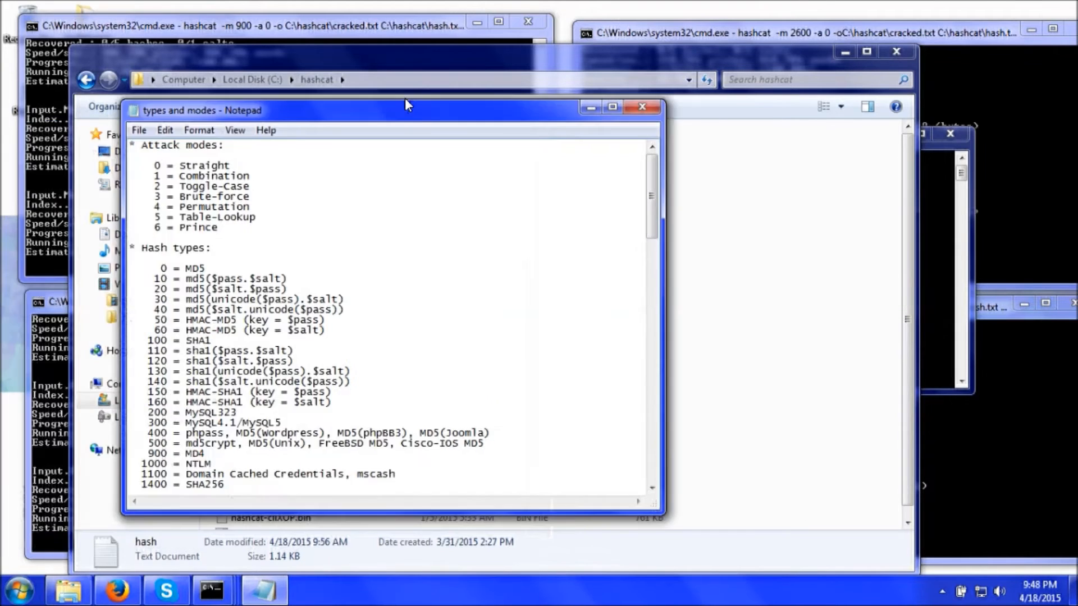
drag(405, 110, 412, 86)
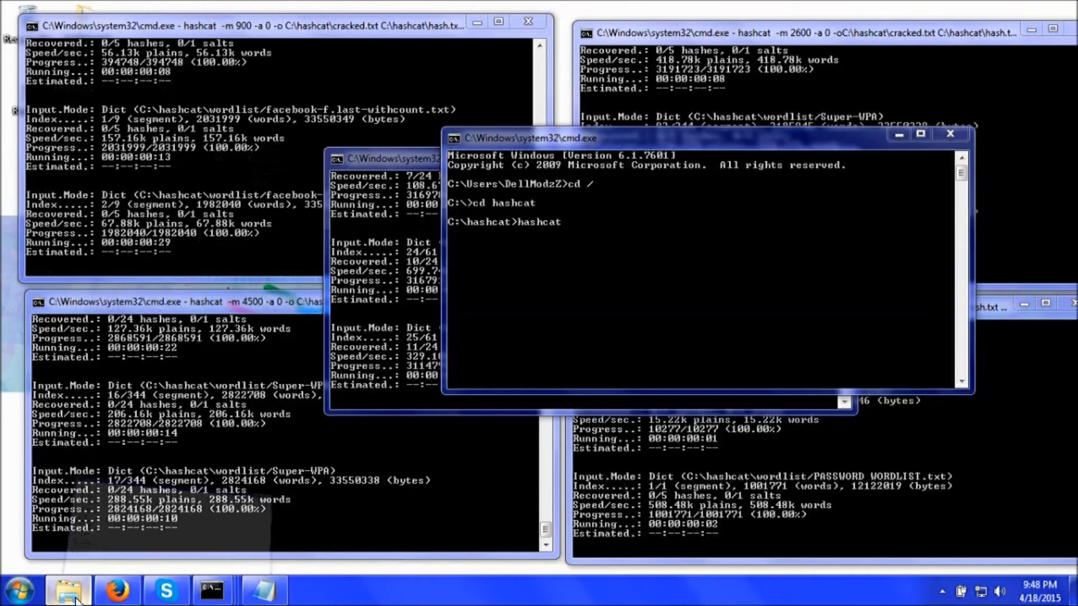
Step: Add '-m 0 -a 0 -o' with cracked.txt output, hash.txt input and the wordlist folder path
click(67, 589)
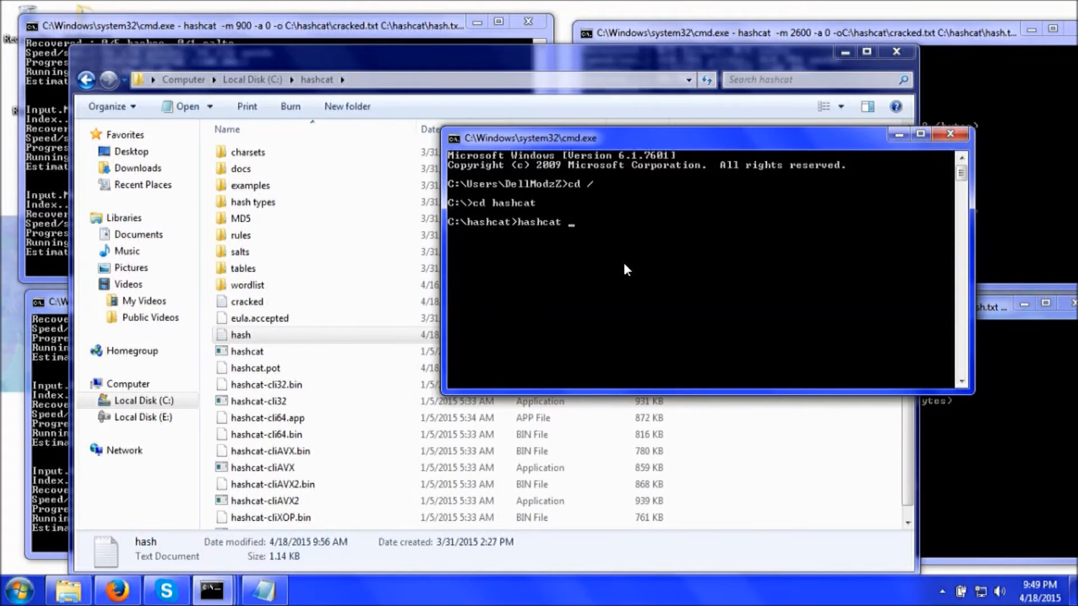
text(-m 0 -a)
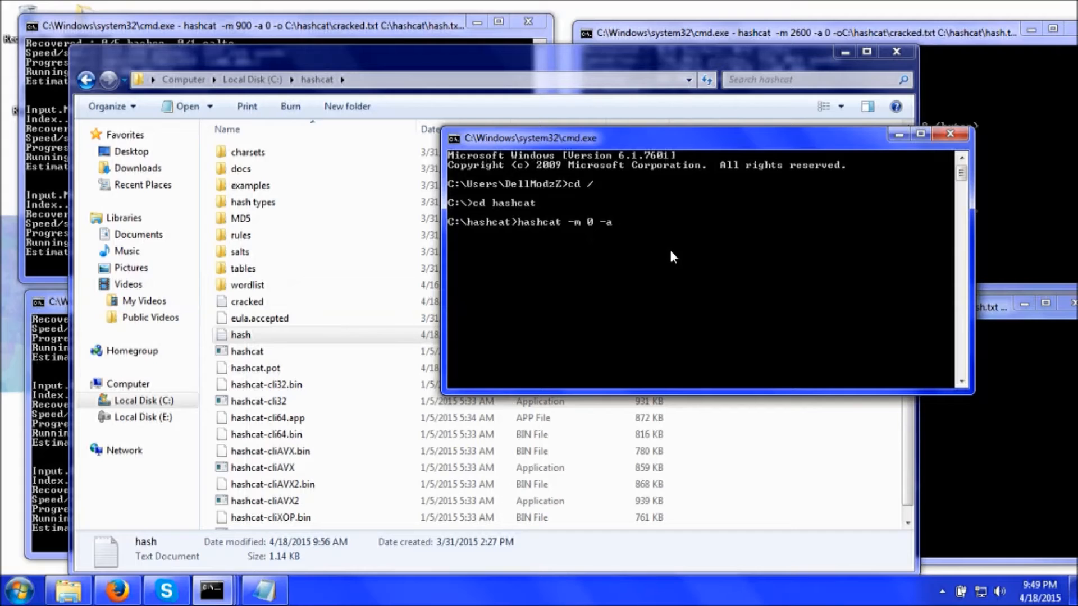
text(0 -)
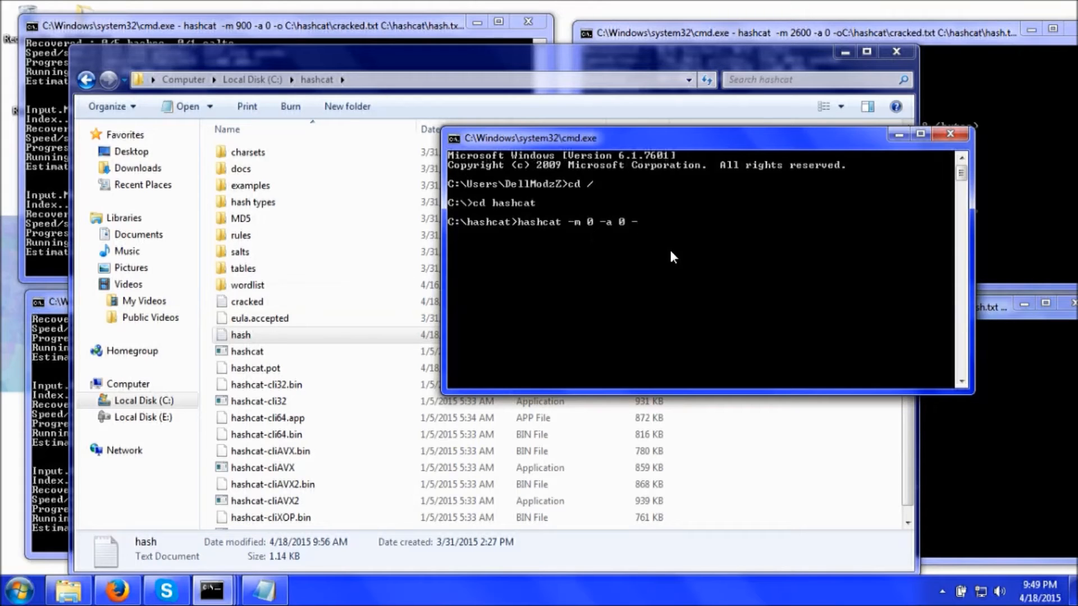
text(o C:\hashcat\cracked.txt)
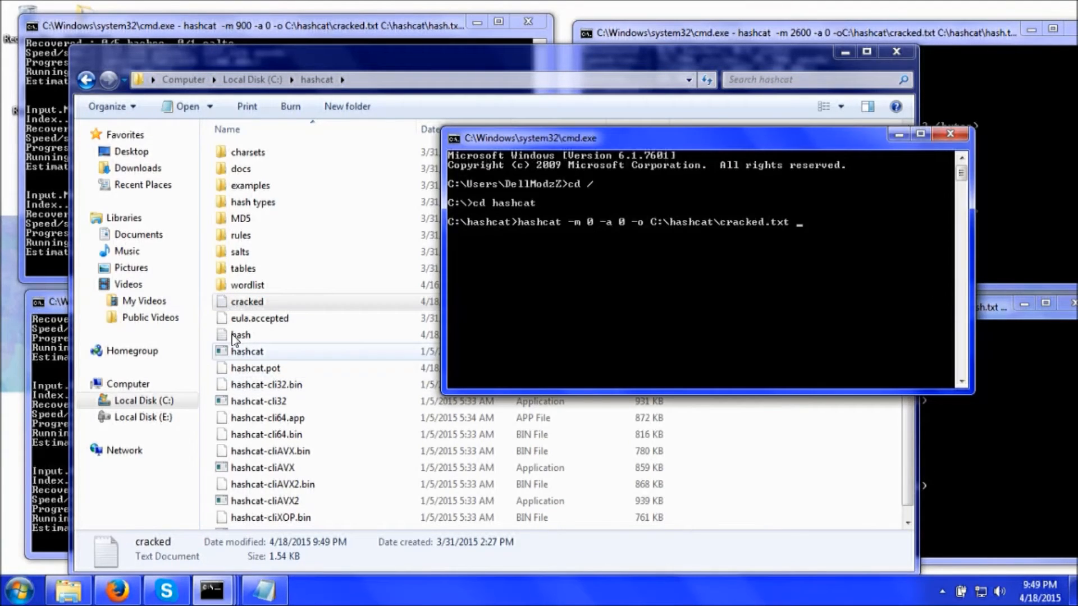
click(241, 335)
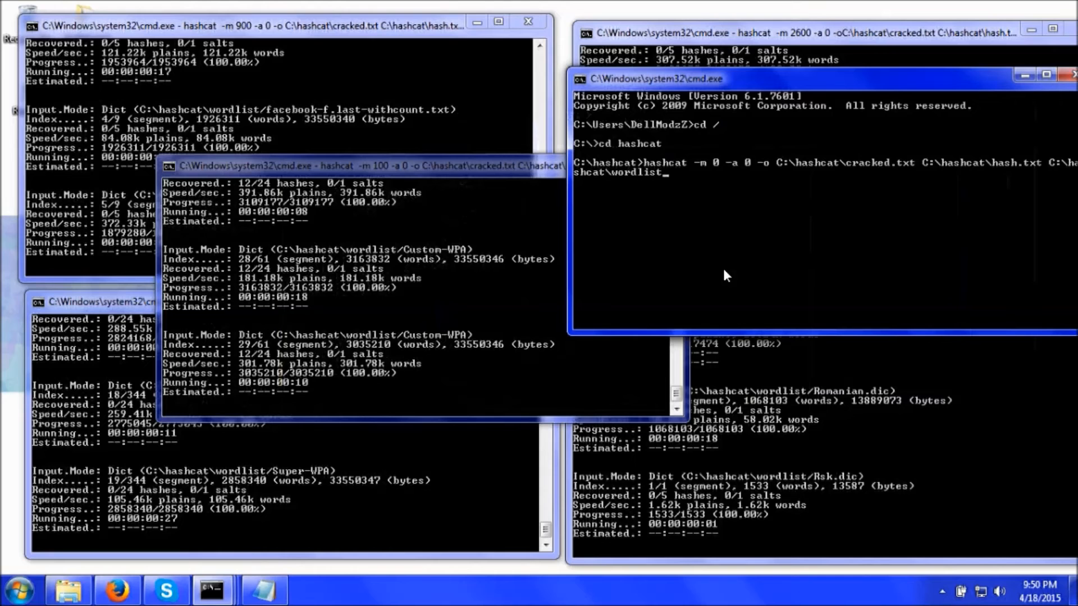
Step: Run the MD5 dictionary attack on hash.txt, starting with 0 of 5 hashes recovered
key(enter)
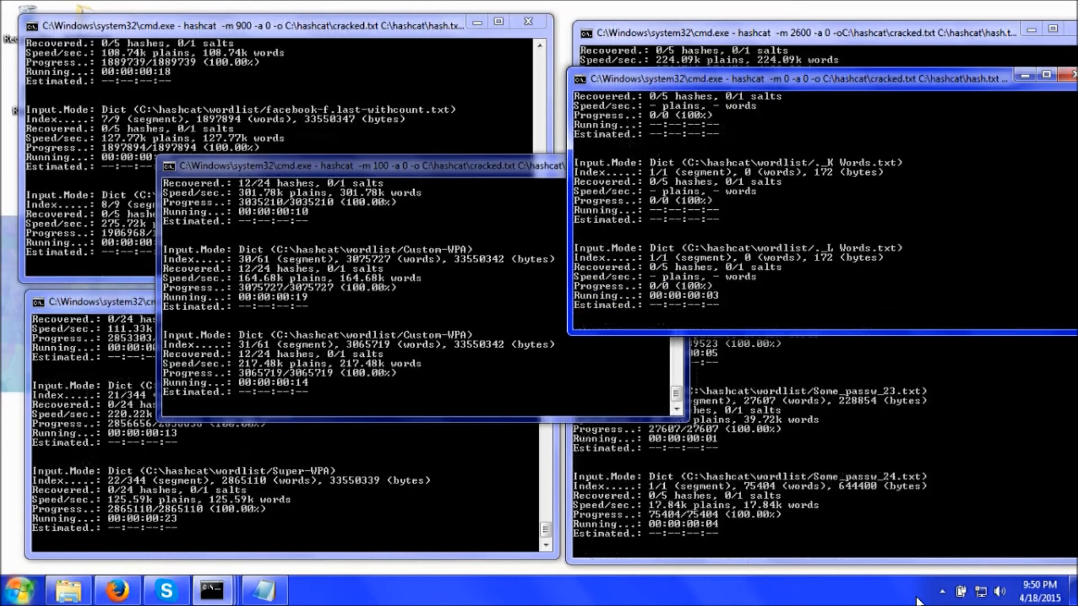
click(942, 591)
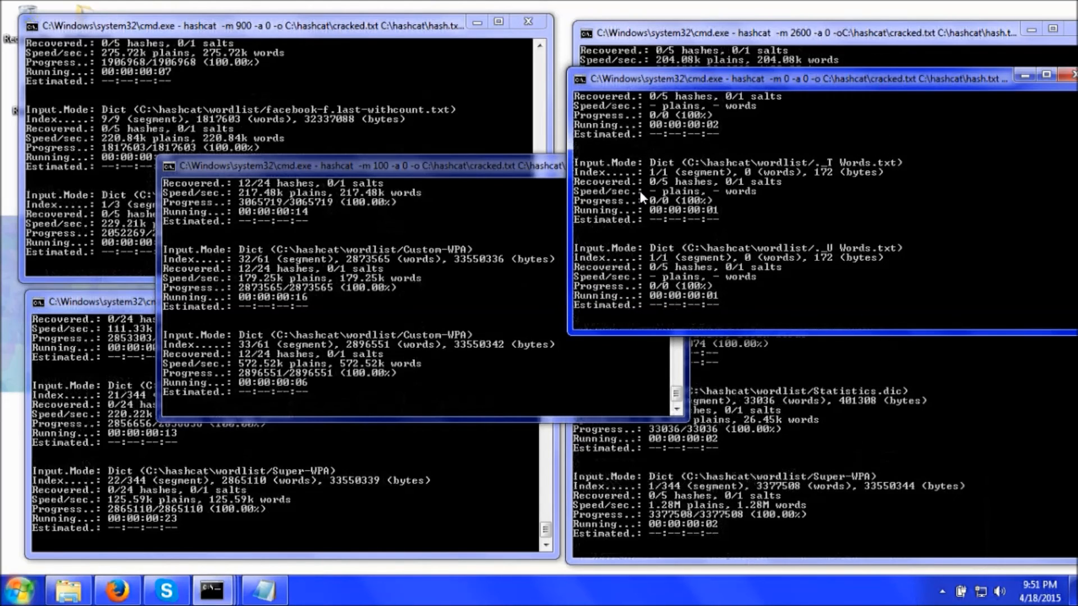
mouse_move(612, 198)
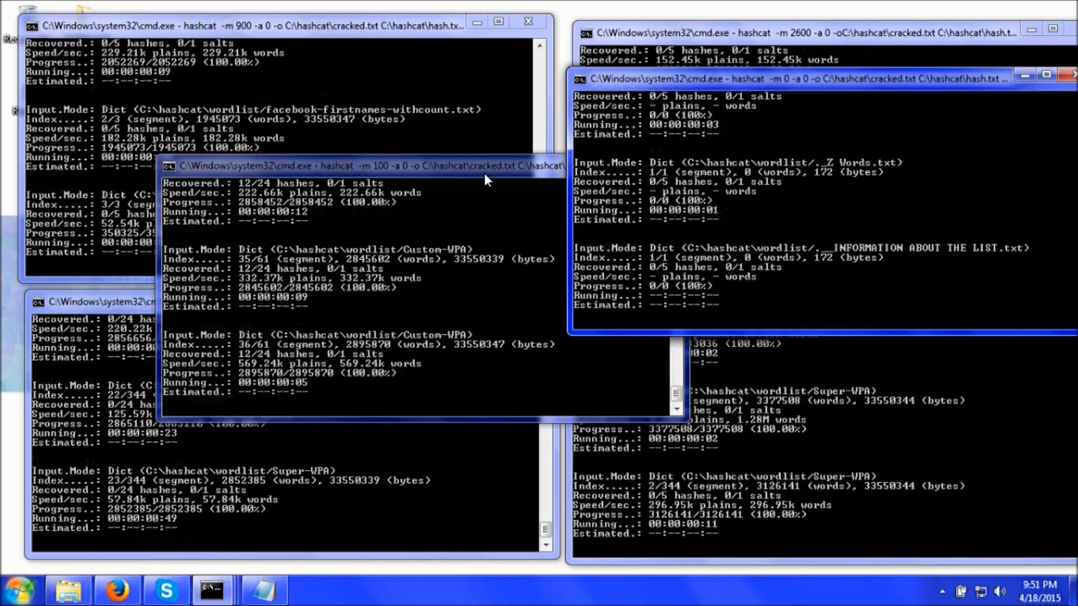
mouse_move(851, 160)
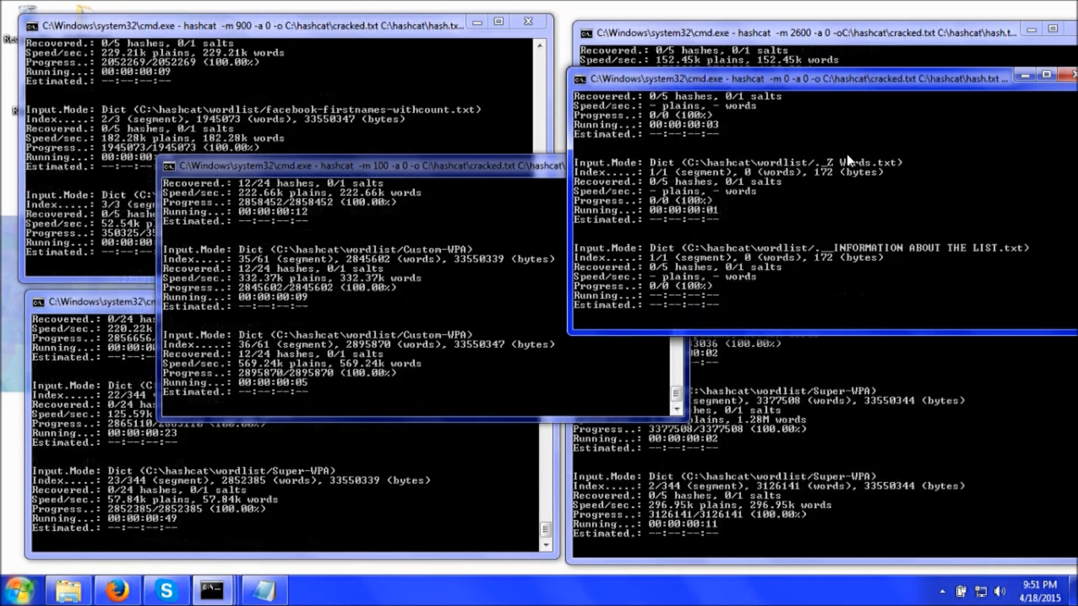